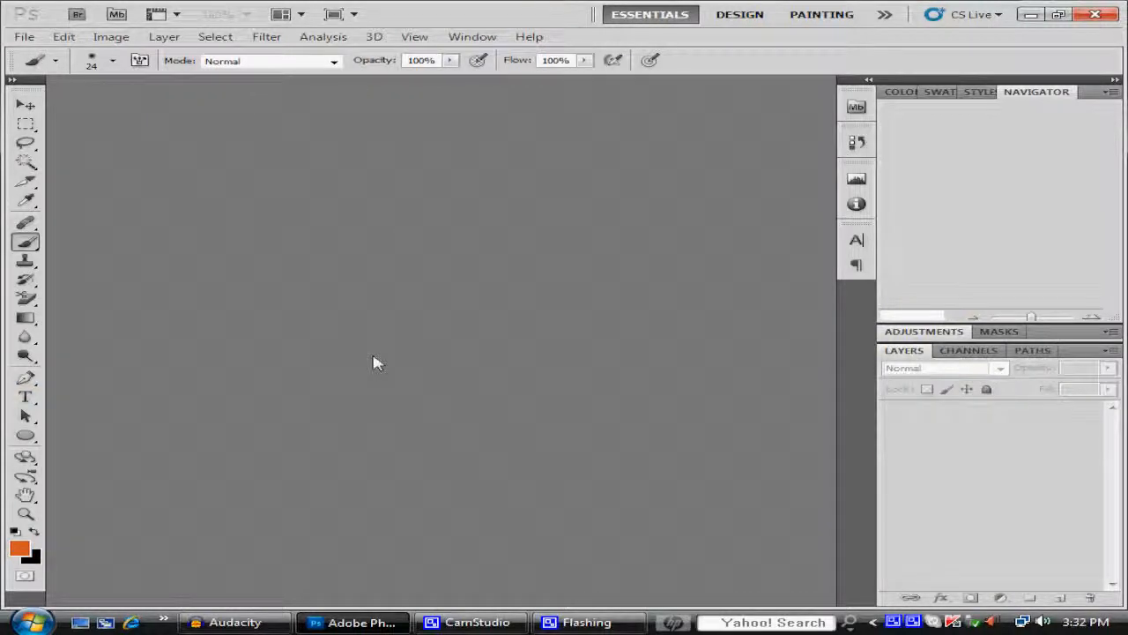
Launch Adobe Bridge from Photoshop's application bar
{"action": "left_click", "coordinate": [24, 36]}
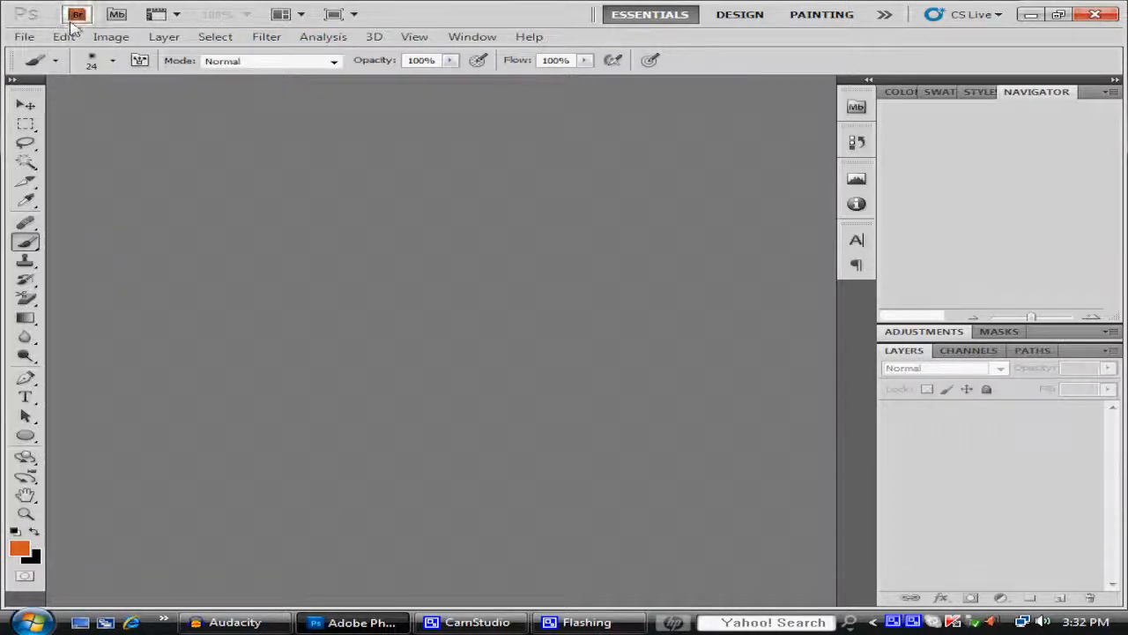
{"action": "mouse_move", "coordinate": [78, 14]}
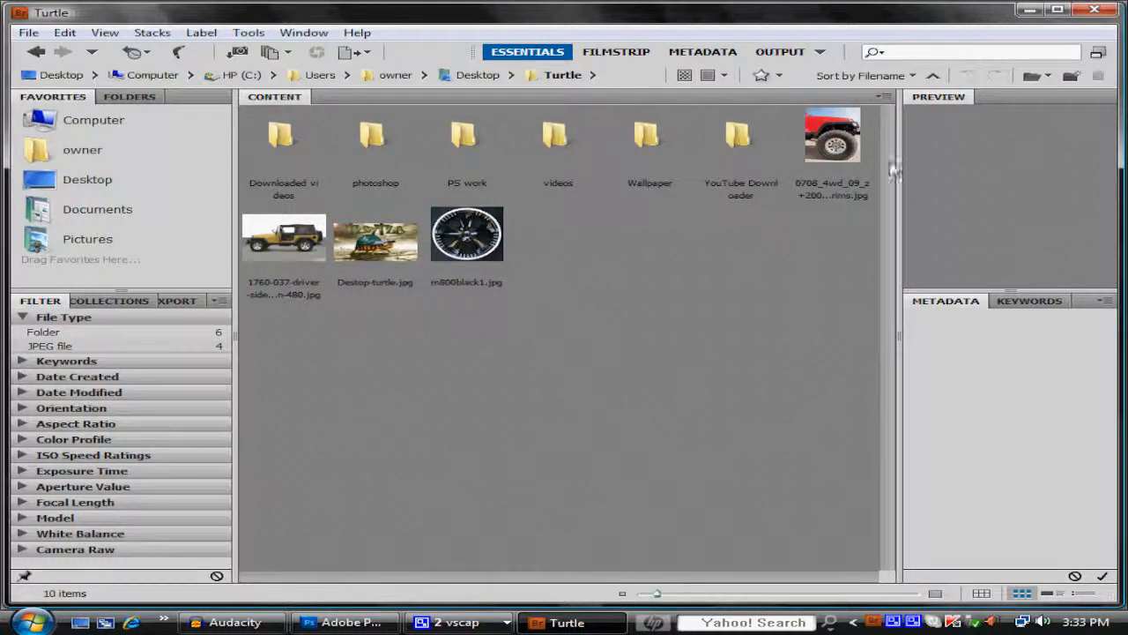
{"action": "mouse_move", "coordinate": [816, 166]}
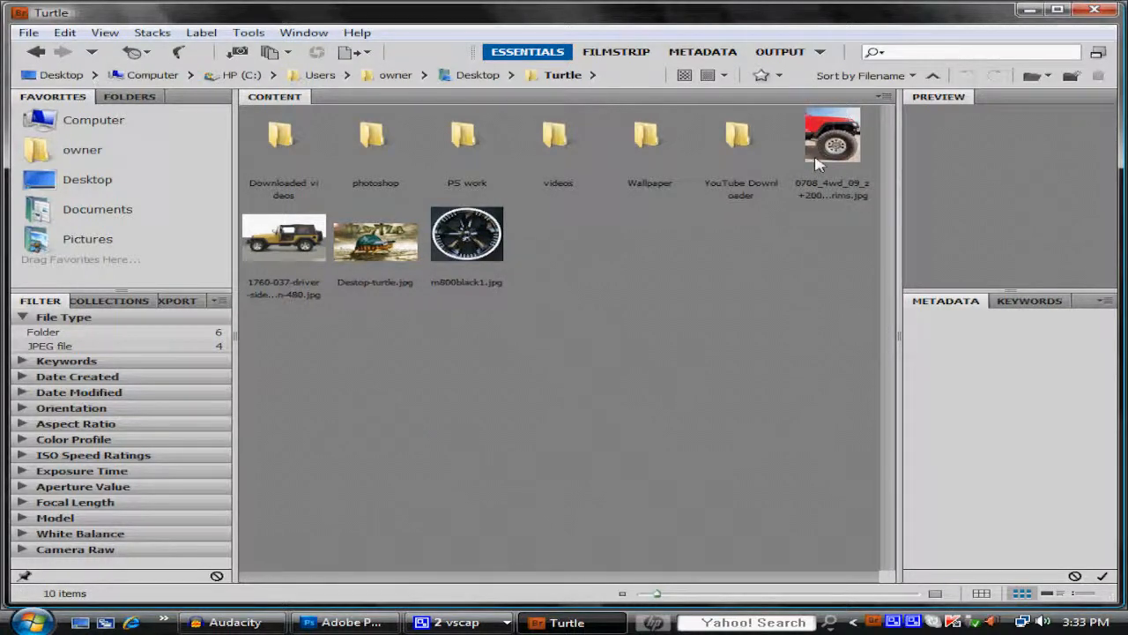
Select the red Jeep close-up and yellow Jeep side-view photos in the Turtle folder
{"action": "left_click", "coordinate": [284, 236]}
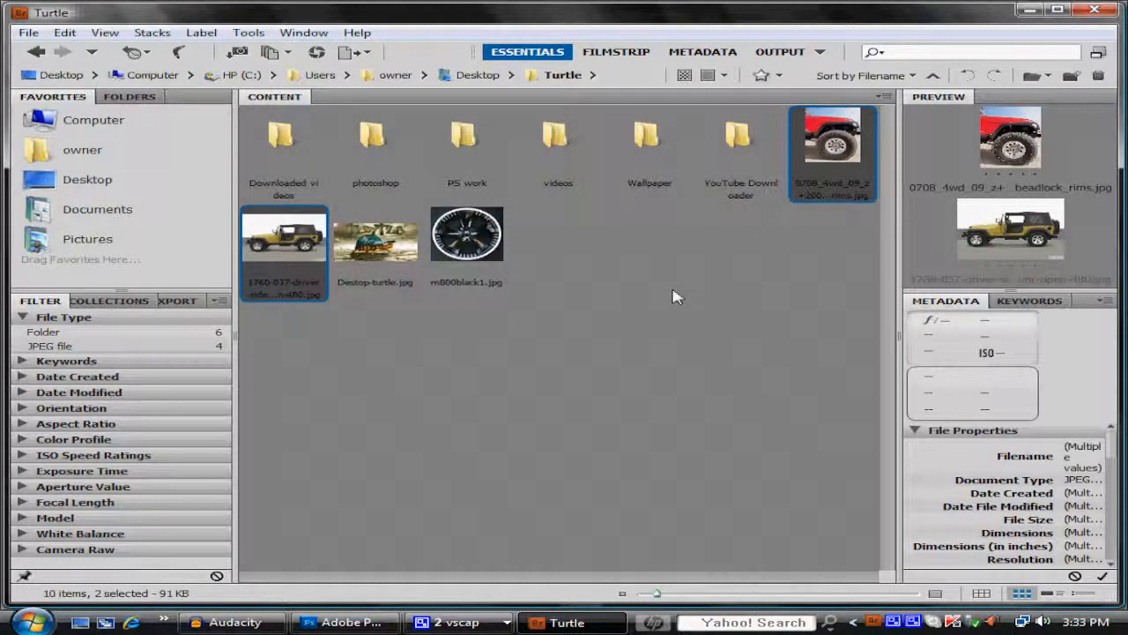
{"action": "left_click", "coordinate": [343, 622]}
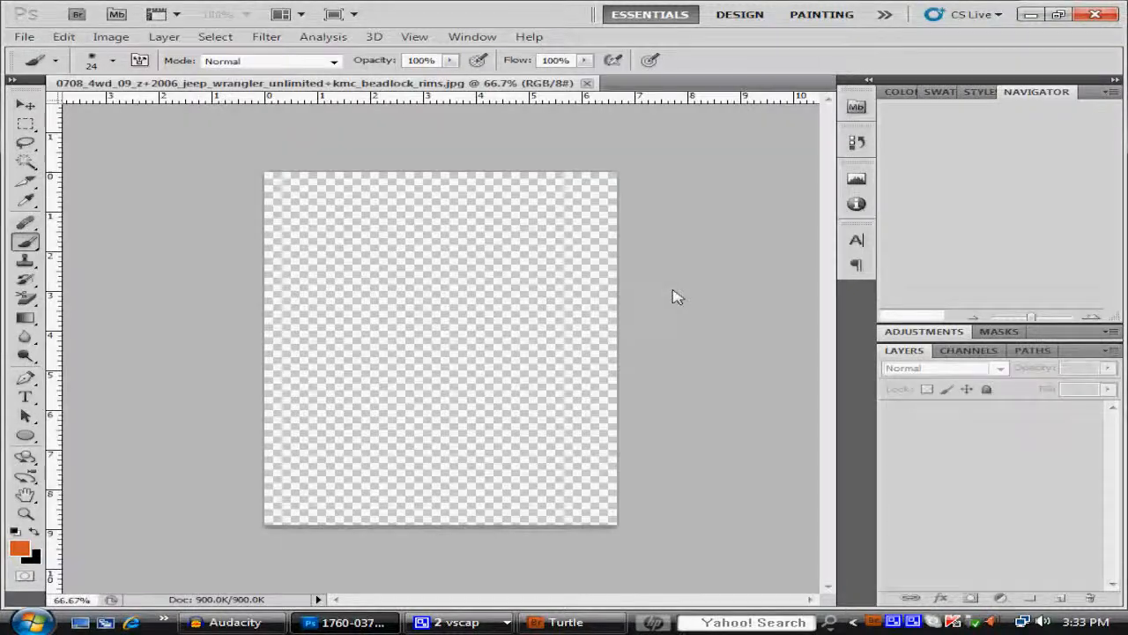
Select the red Jeep's rim with an elliptical marquee and copy it to Layer 1
{"action": "left_click", "coordinate": [590, 82]}
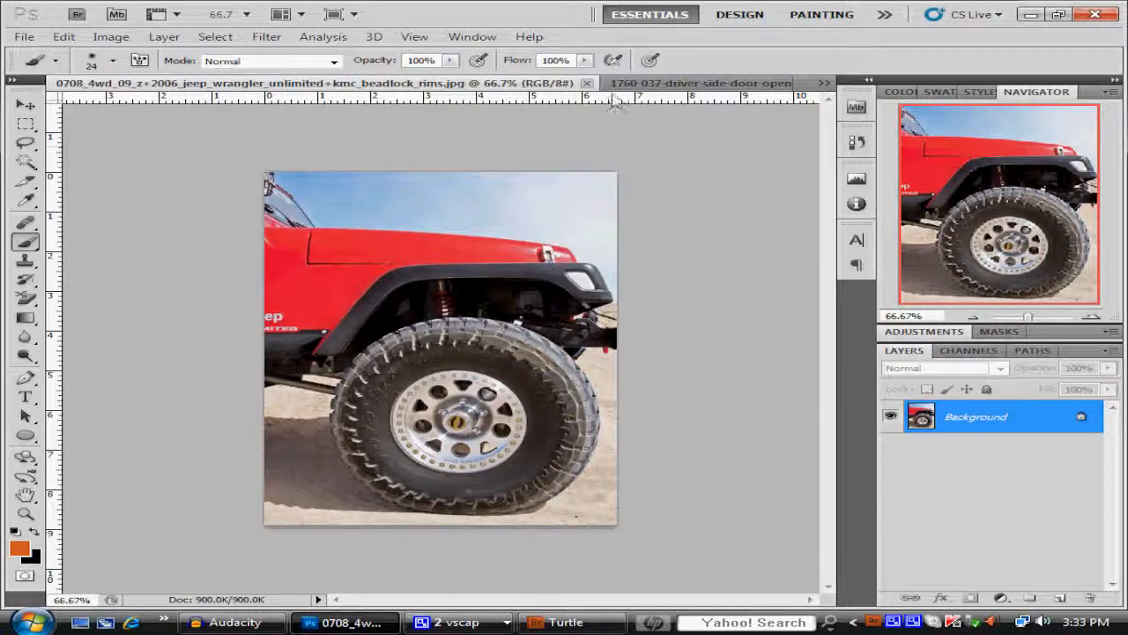
{"action": "left_click", "coordinate": [696, 82]}
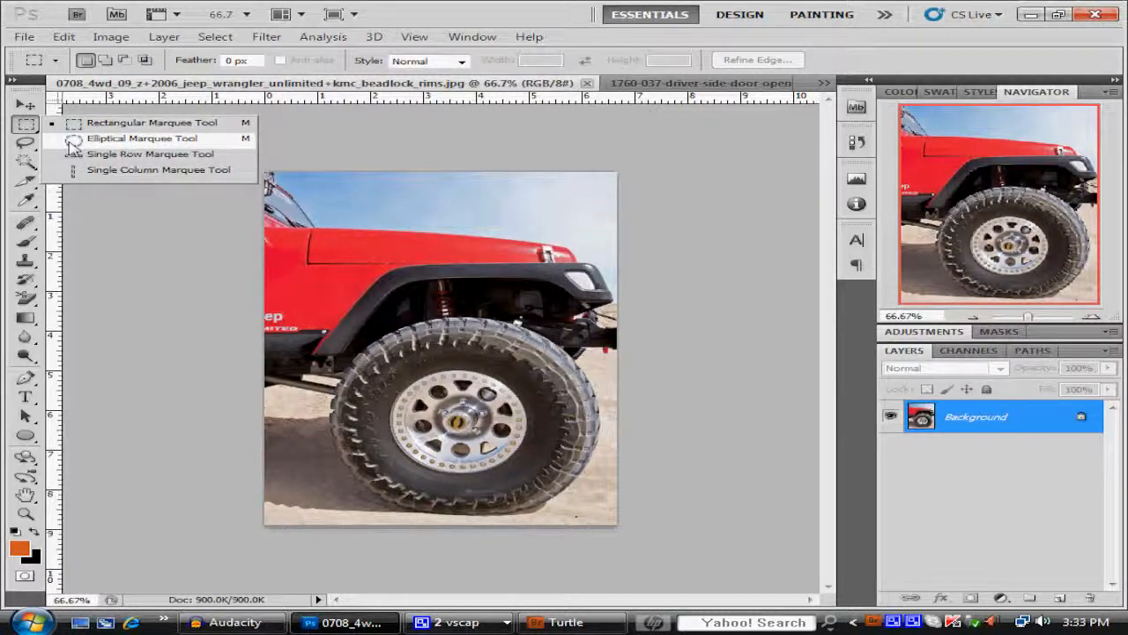
{"action": "left_click", "coordinate": [142, 138]}
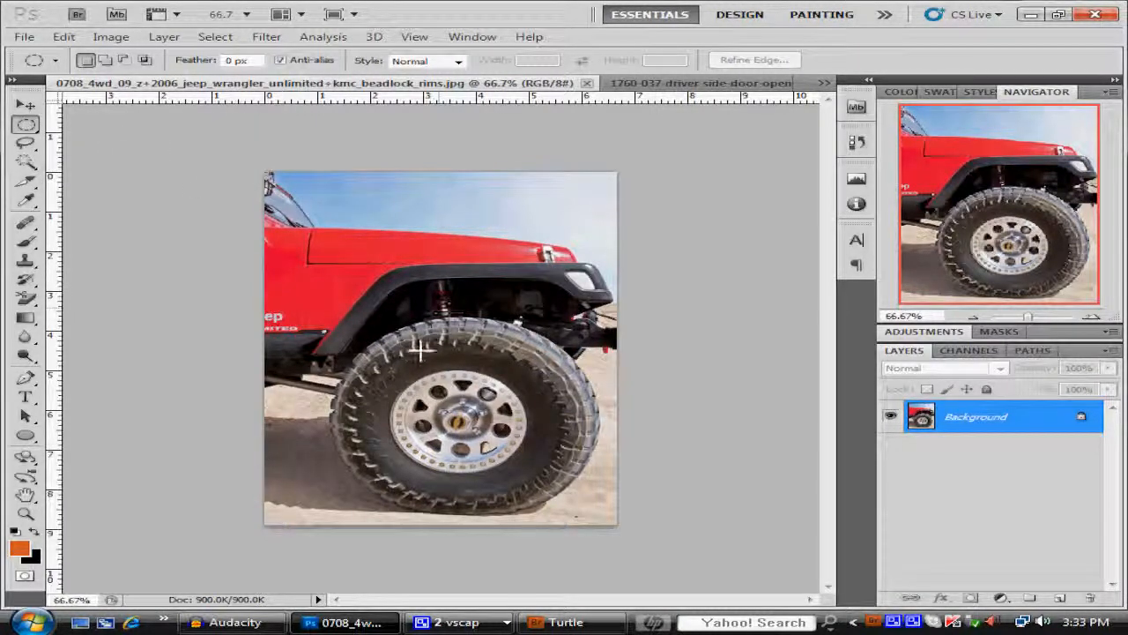
{"action": "mouse_move", "coordinate": [527, 489]}
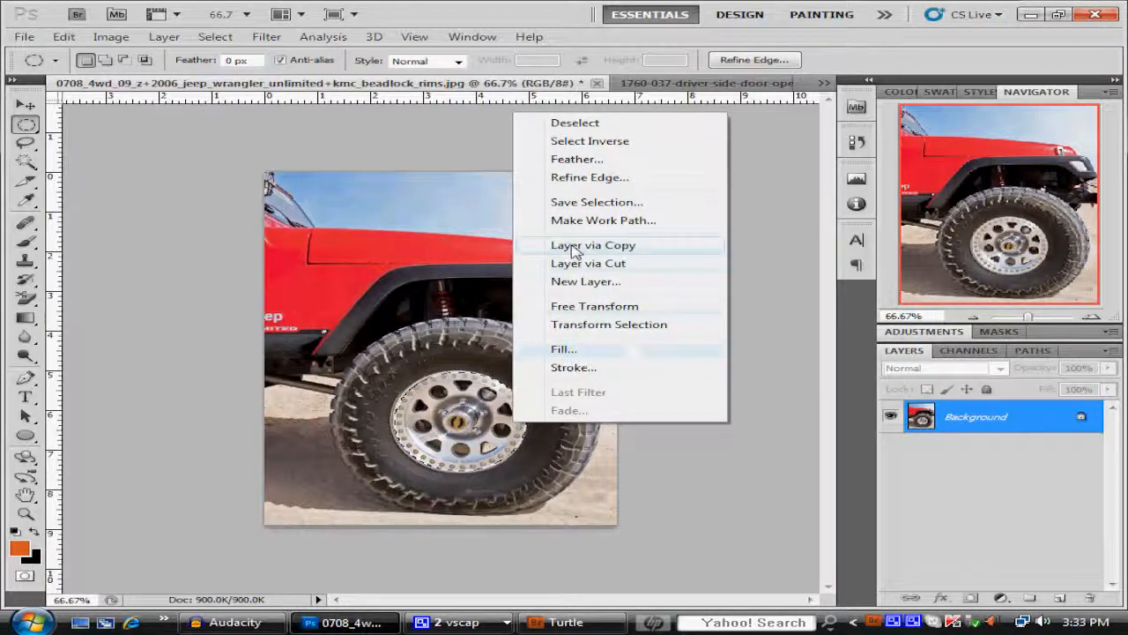
{"action": "left_click", "coordinate": [592, 245]}
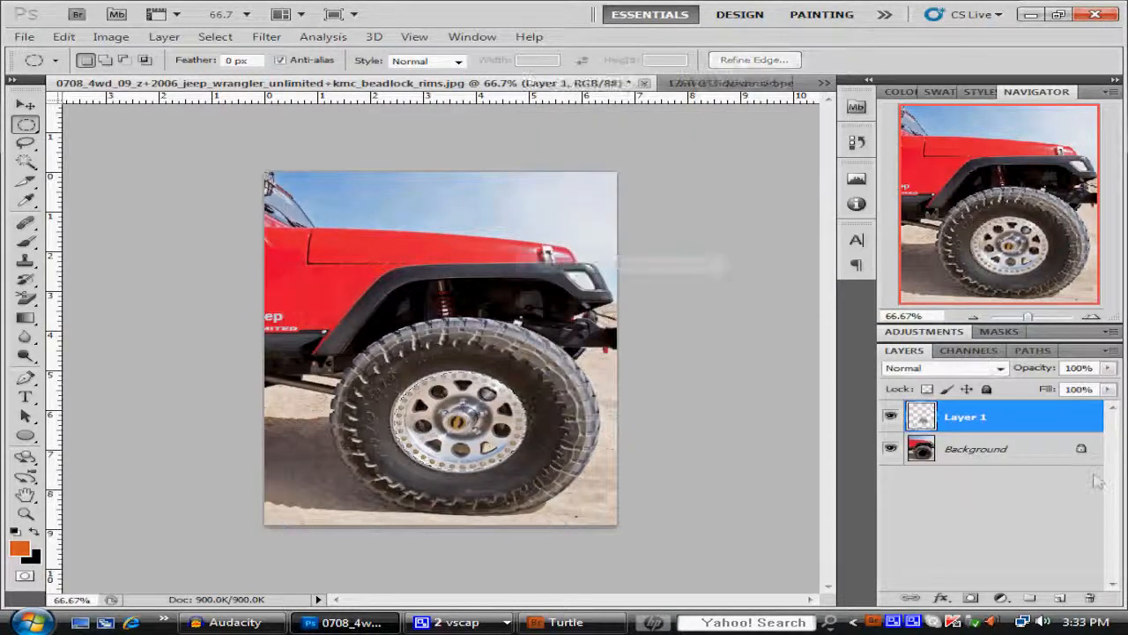
Hide the red Jeep background and move Layer 1 into the yellow Jeep photo
{"action": "left_click", "coordinate": [890, 448]}
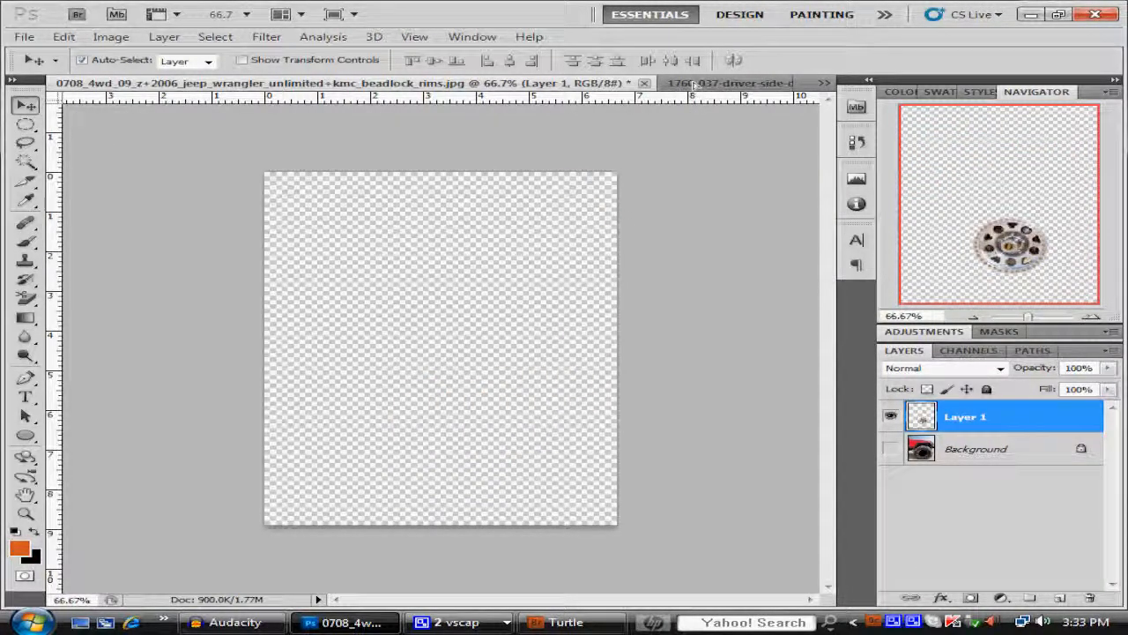
{"action": "left_click", "coordinate": [714, 82]}
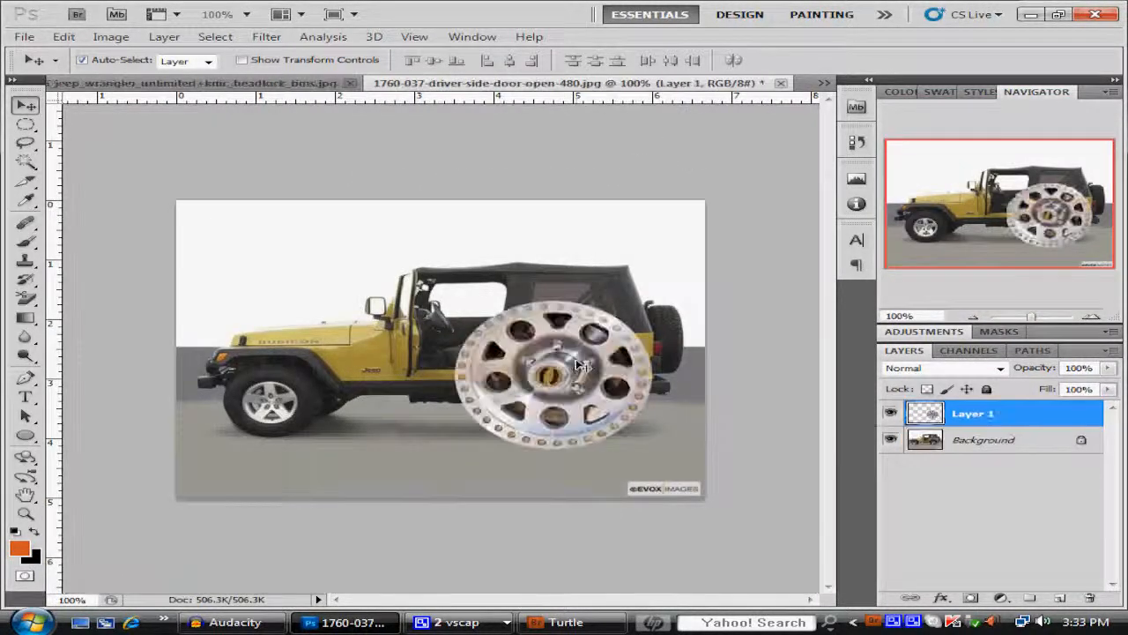
{"action": "left_click_drag", "start_coordinate": [568, 371], "coordinate": [609, 423]}
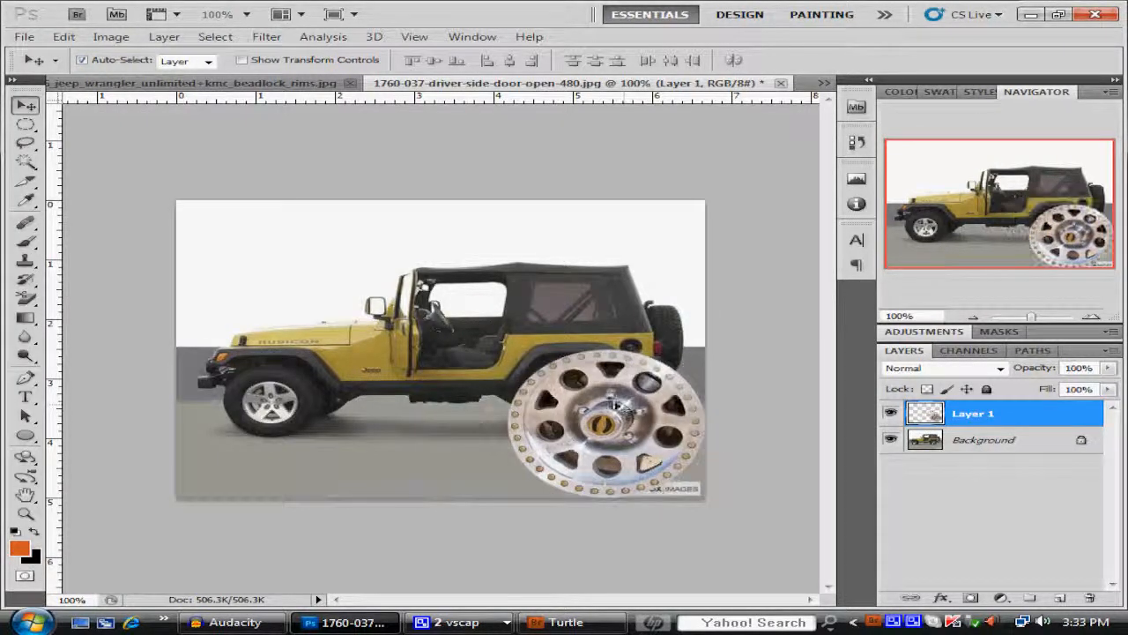
Browse the Layer, Image and Edit menus
{"action": "left_click", "coordinate": [164, 36]}
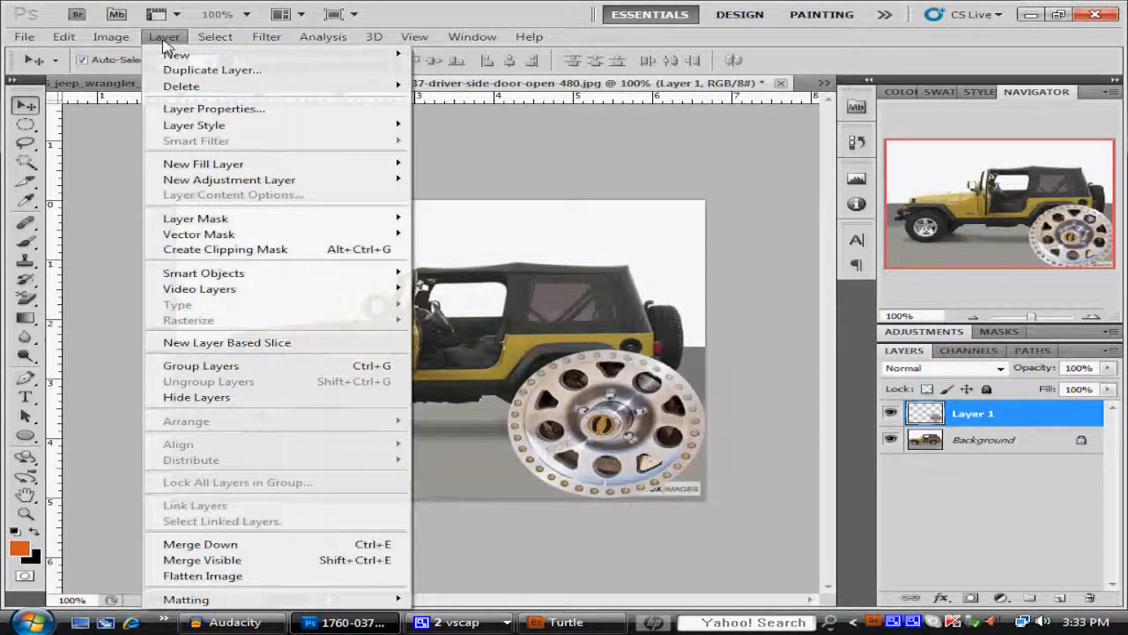
{"action": "left_click", "coordinate": [110, 36]}
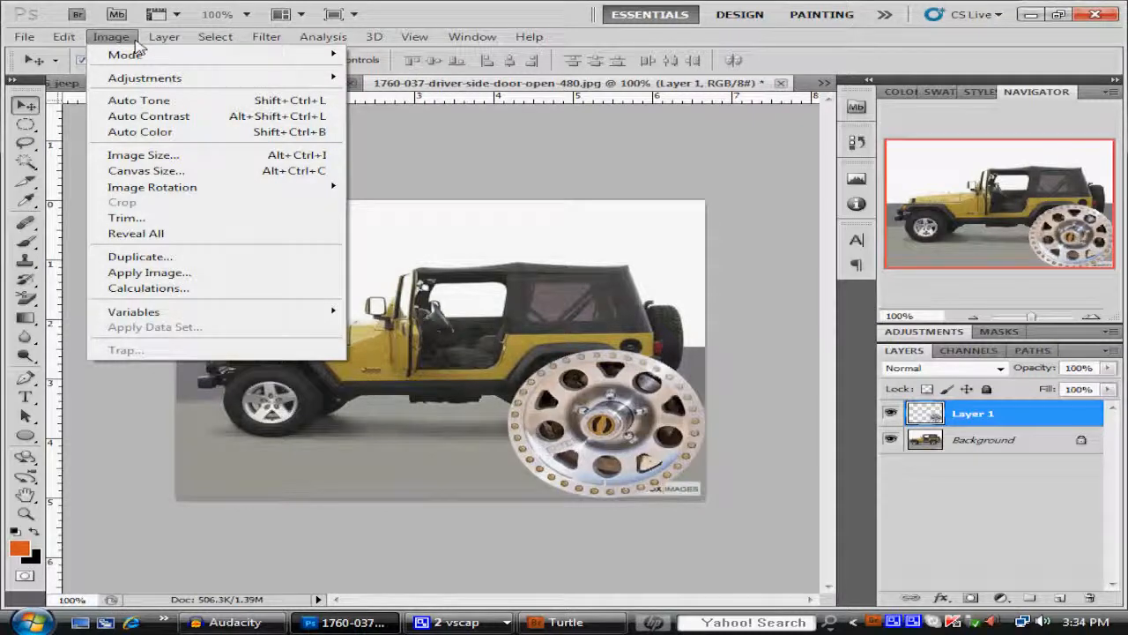
{"action": "left_click", "coordinate": [63, 37]}
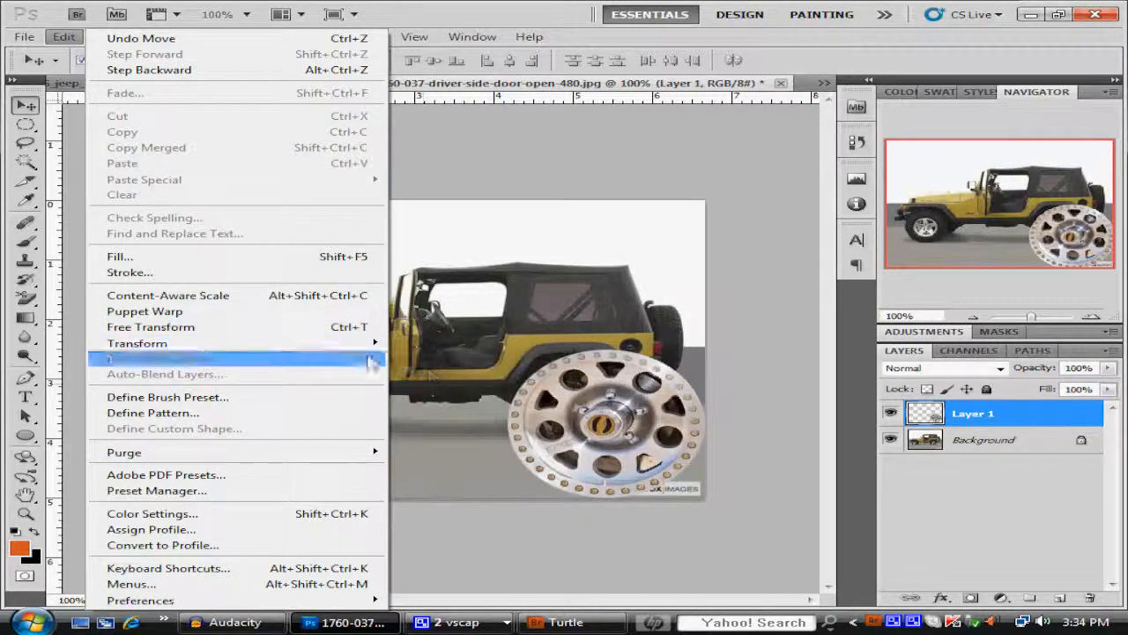
Free Transform the rim, fading it and resizing it to fit the rear tyre
{"action": "left_click", "coordinate": [150, 327]}
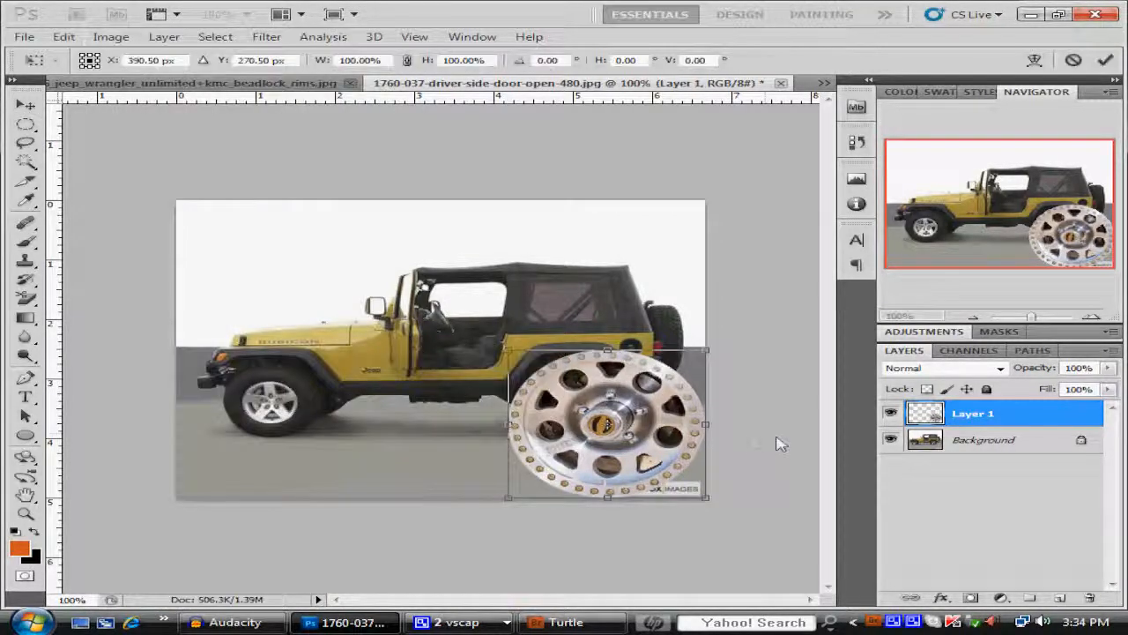
{"action": "left_click_drag", "start_coordinate": [604, 423], "coordinate": [542, 414]}
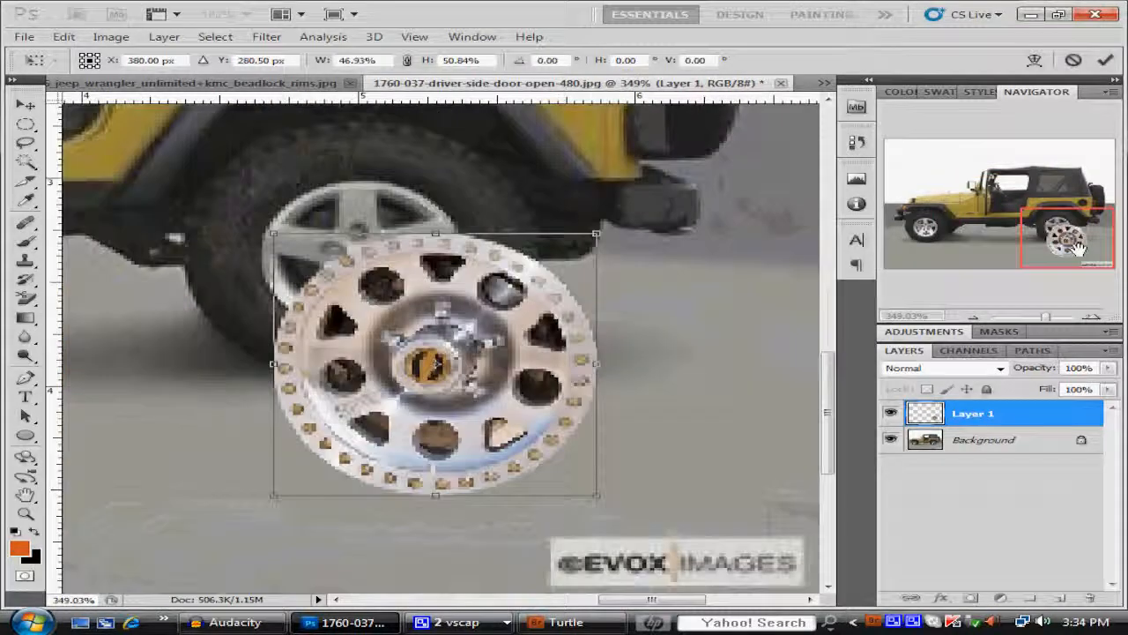
{"action": "left_click_drag", "start_coordinate": [437, 363], "coordinate": [383, 290]}
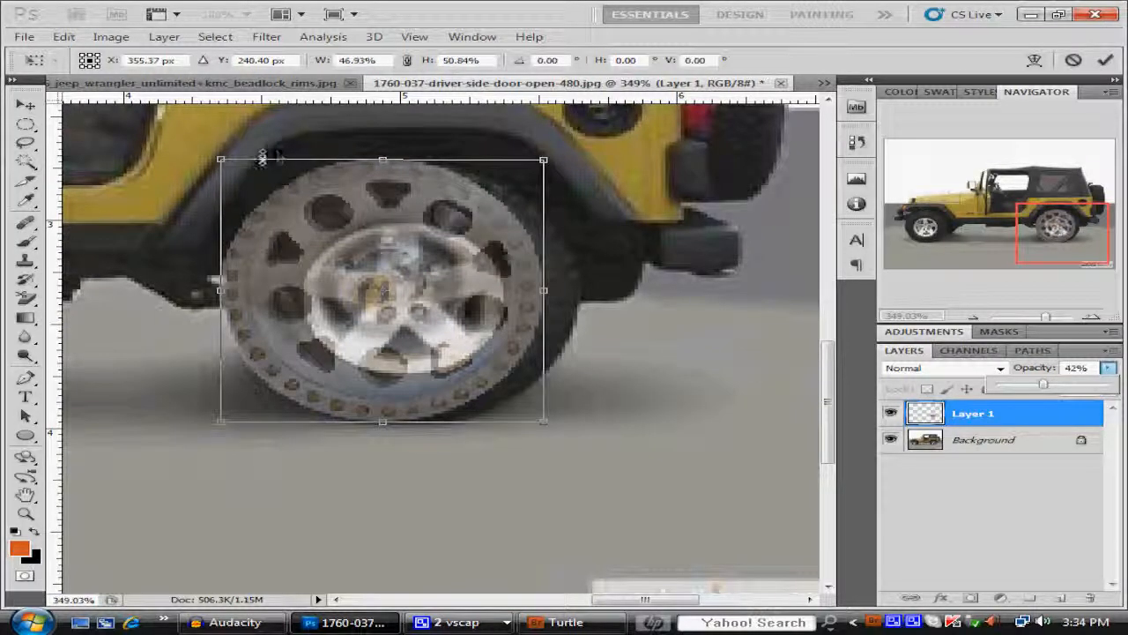
{"action": "left_click_drag", "start_coordinate": [220, 159], "coordinate": [304, 254]}
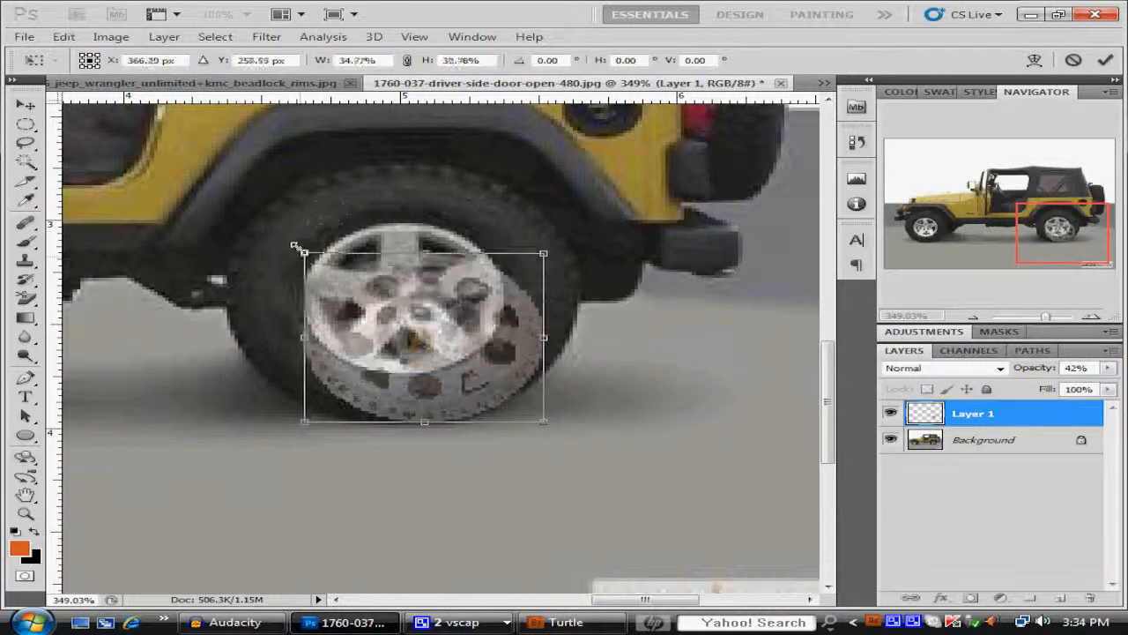
{"action": "left_click_drag", "start_coordinate": [424, 337], "coordinate": [398, 305]}
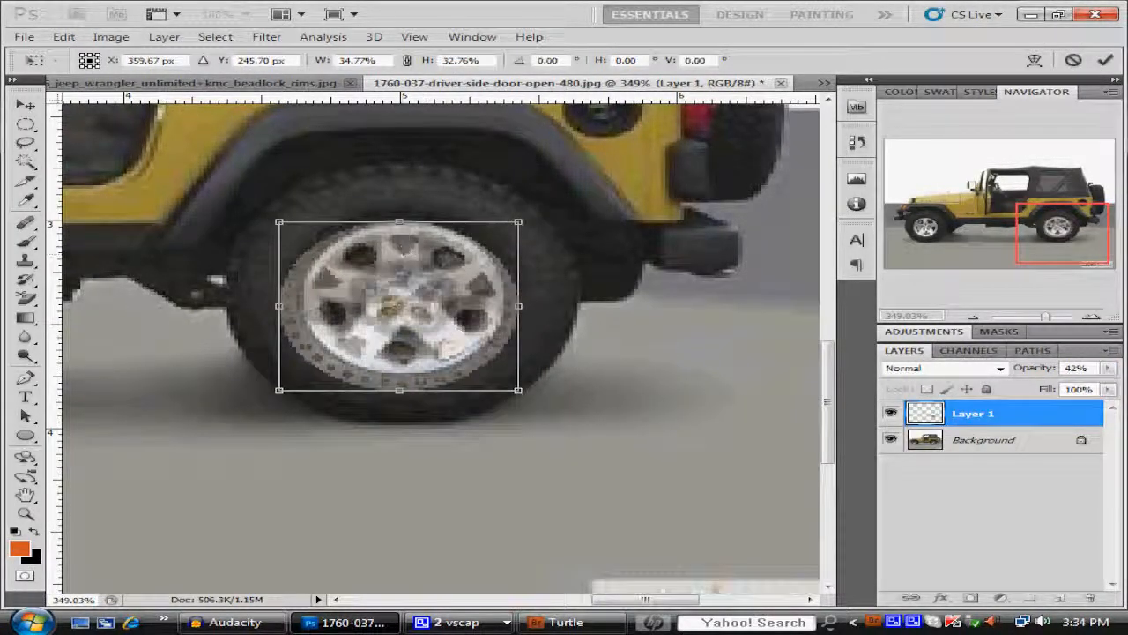
{"action": "left_click_drag", "start_coordinate": [399, 222], "coordinate": [396, 225]}
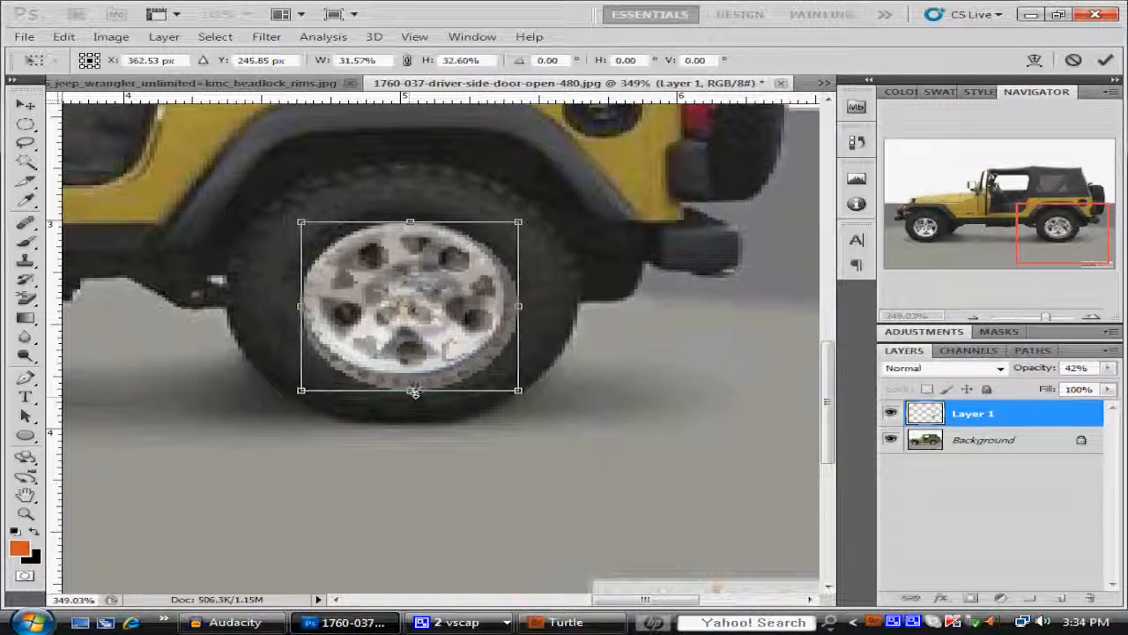
{"action": "left_click_drag", "start_coordinate": [410, 389], "coordinate": [409, 372]}
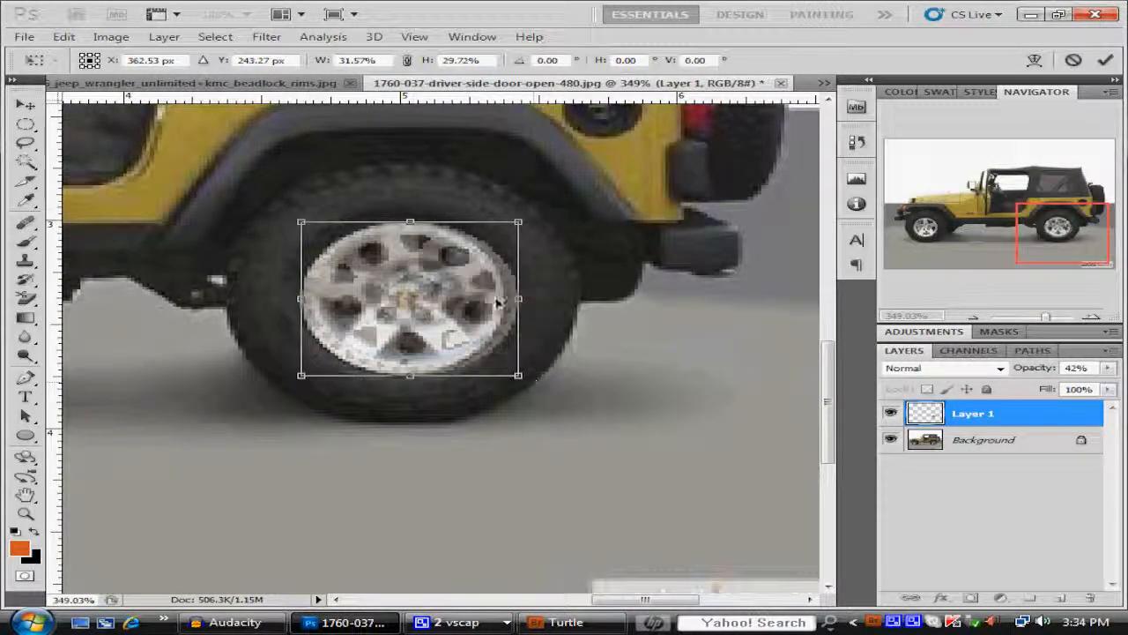
{"action": "left_click_drag", "start_coordinate": [517, 298], "coordinate": [506, 297]}
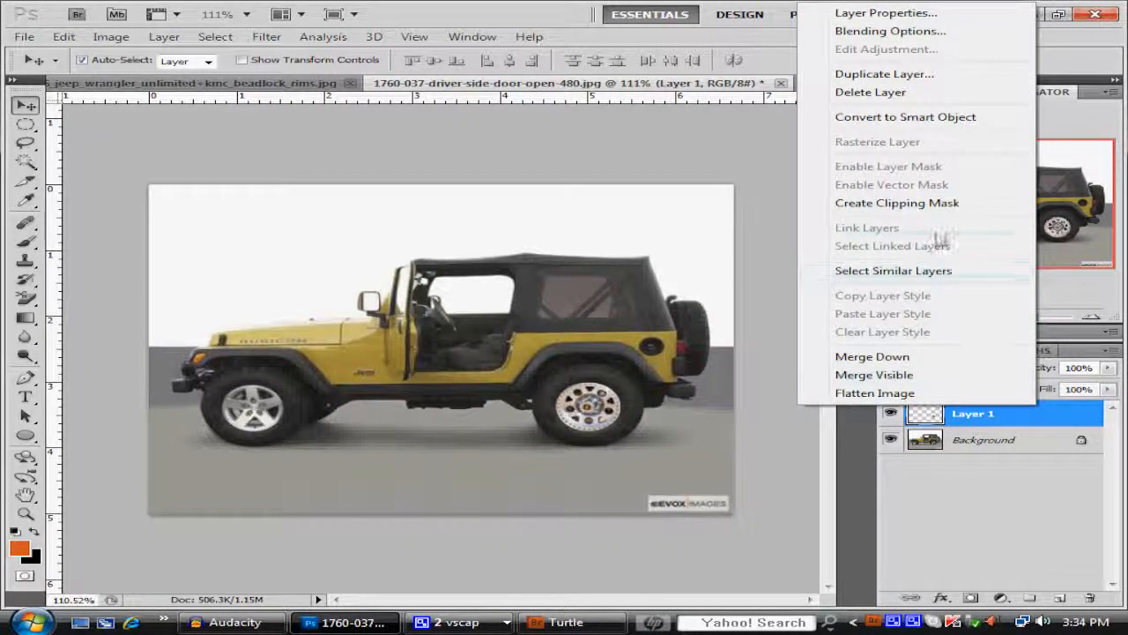
Duplicate Layer 1 to create a second rim layer
{"action": "left_click", "coordinate": [883, 73]}
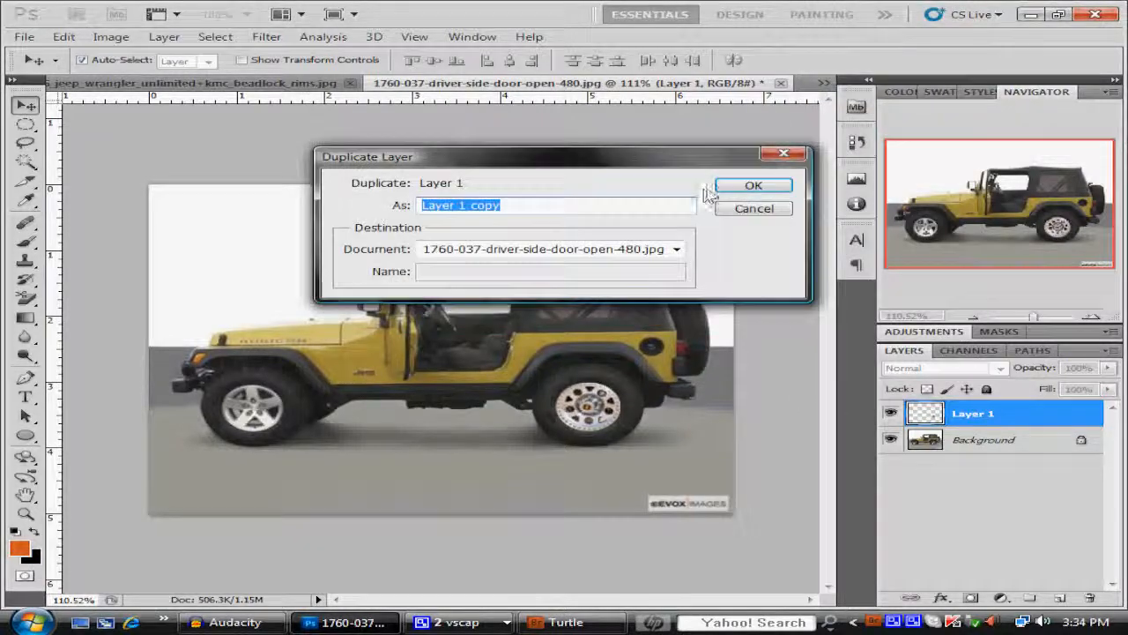
{"action": "left_click", "coordinate": [753, 185]}
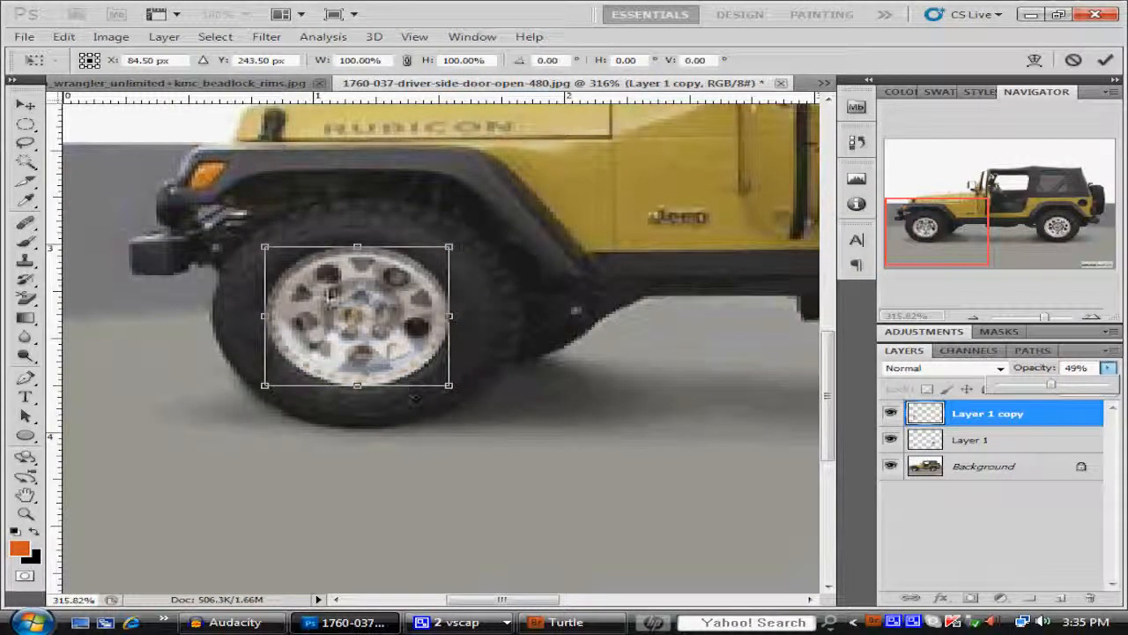
Narrow the duplicate rim with the transform handles to match the front wheel
{"action": "left_click_drag", "start_coordinate": [357, 247], "coordinate": [357, 257]}
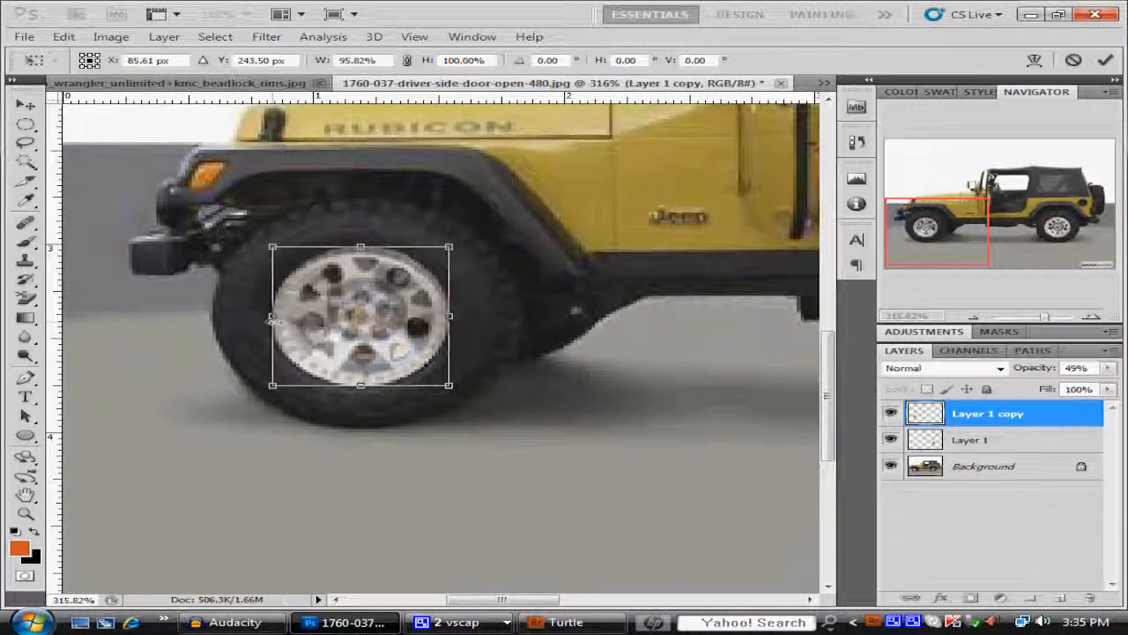
{"action": "left_click_drag", "start_coordinate": [447, 316], "coordinate": [442, 321]}
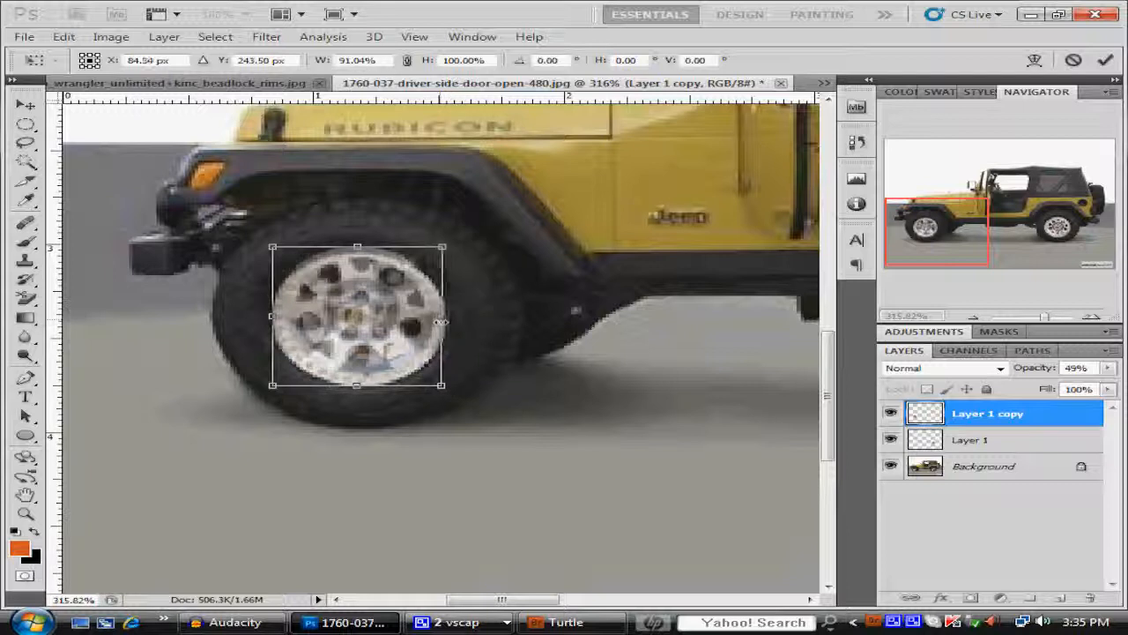
{"action": "left_click_drag", "start_coordinate": [357, 246], "coordinate": [357, 257]}
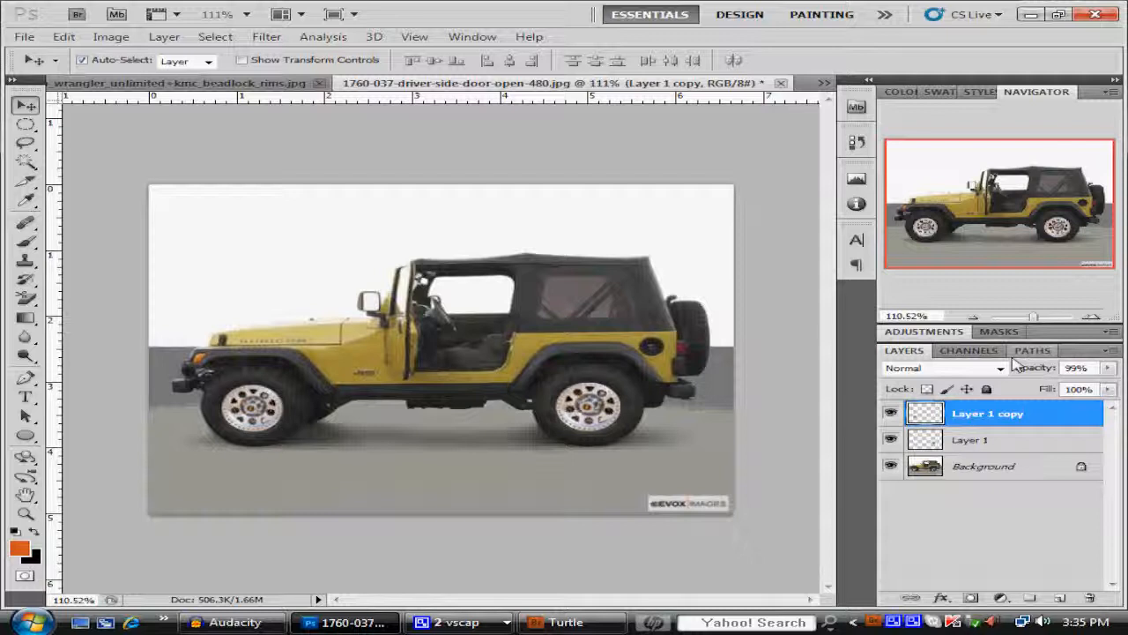
{"action": "left_click", "coordinate": [891, 413]}
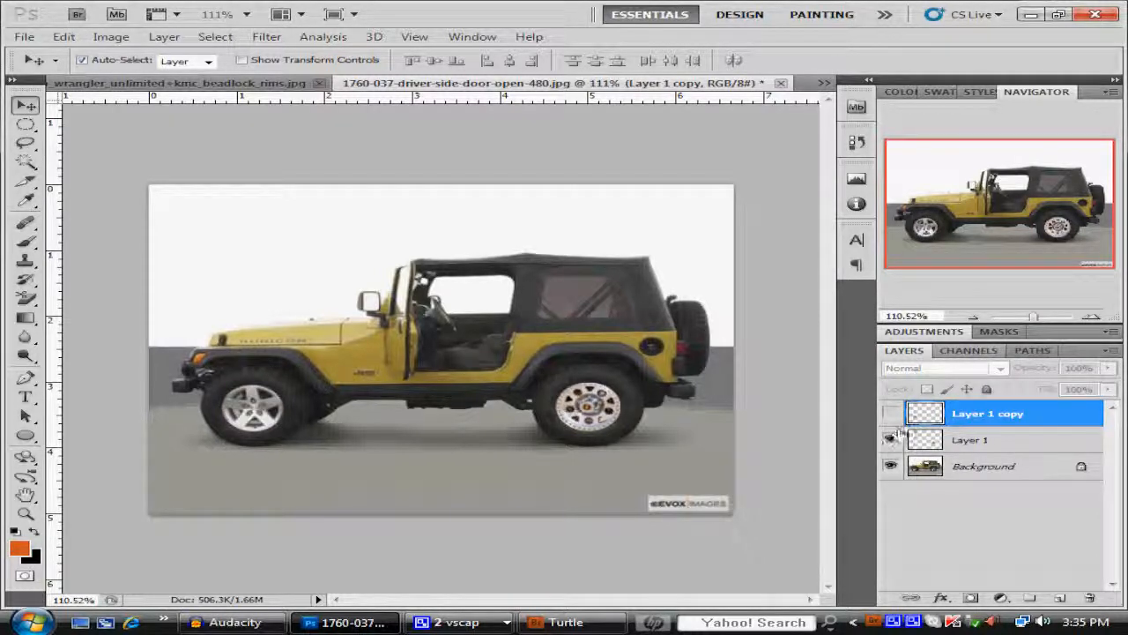
{"action": "left_click", "coordinate": [891, 413]}
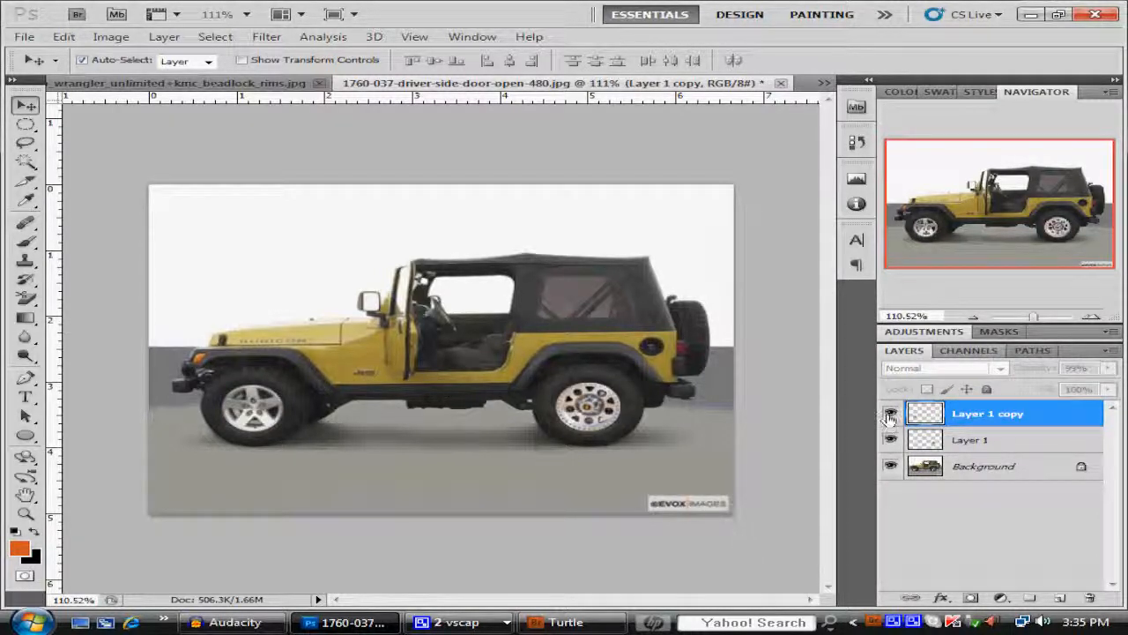